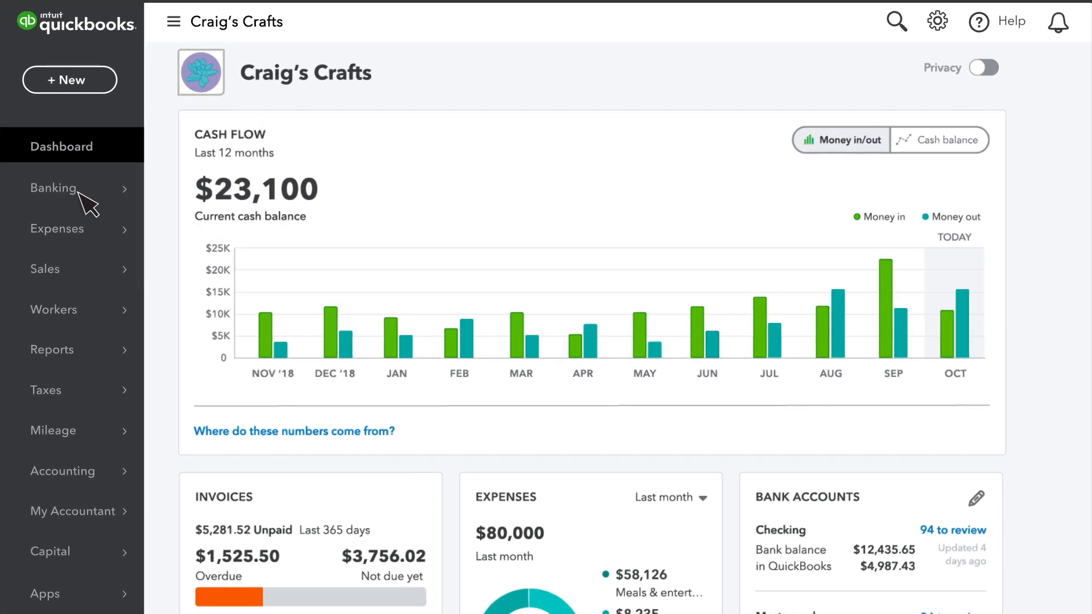
# Step: Search the app marketplace for 'syn' to bring up the Sync With Etsy app
pyautogui.click(45, 595)
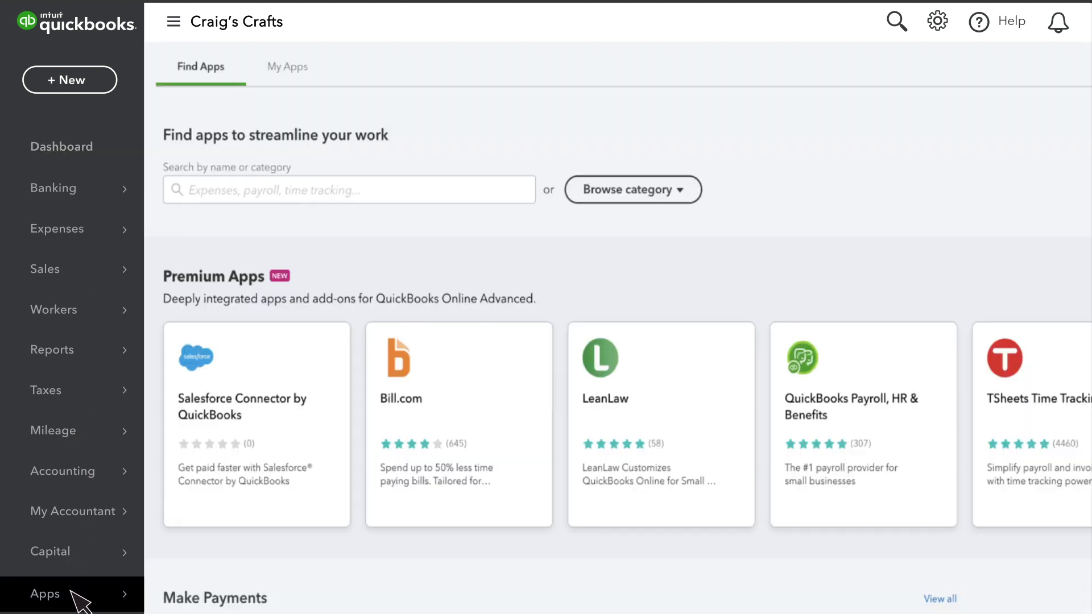
pyautogui.write('syn')
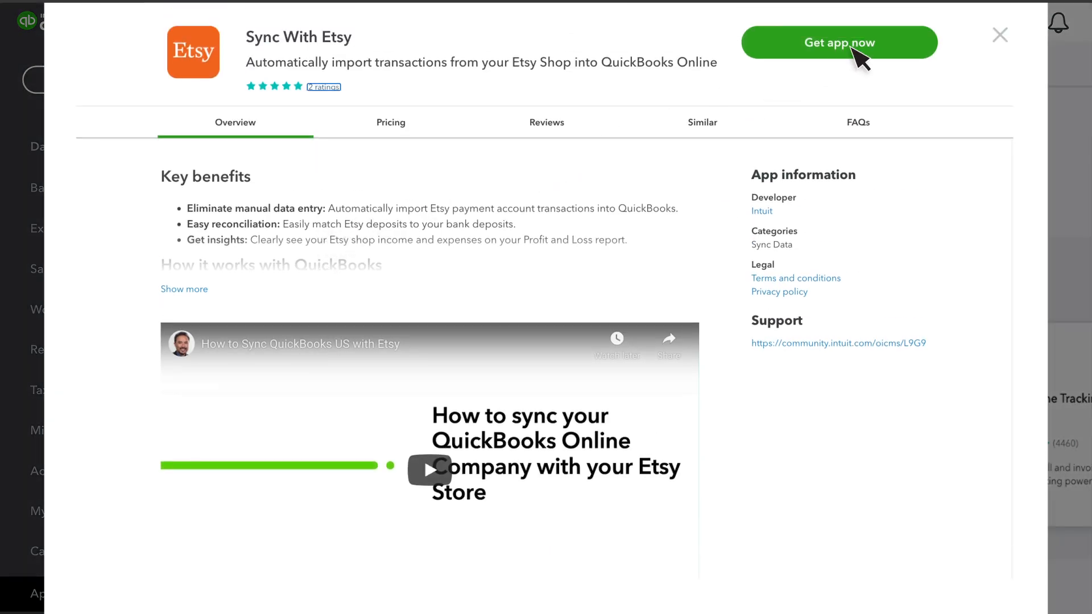
pyautogui.click(839, 42)
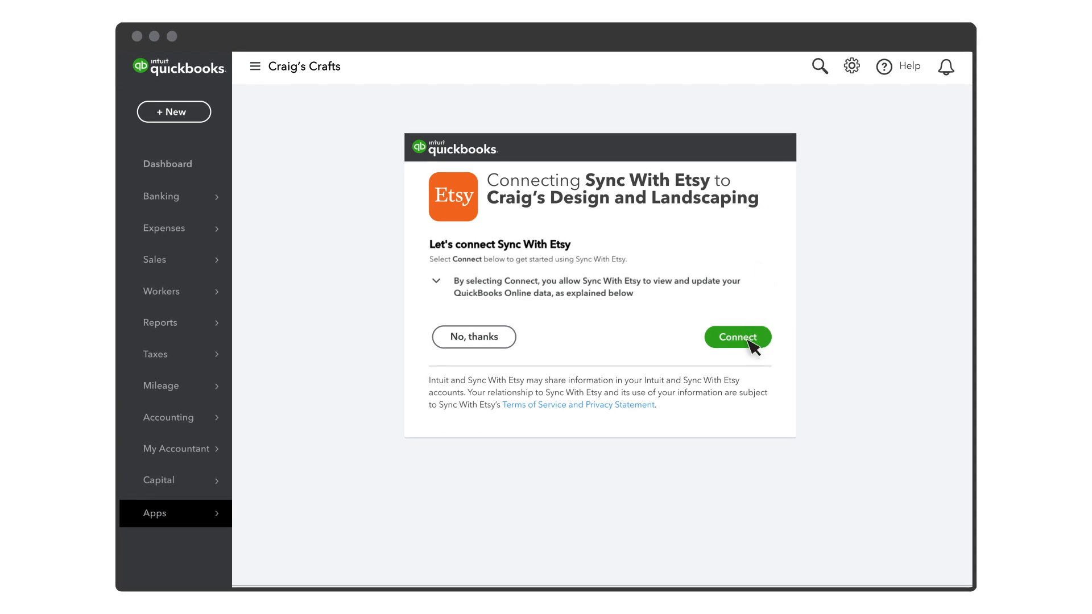
pyautogui.click(738, 338)
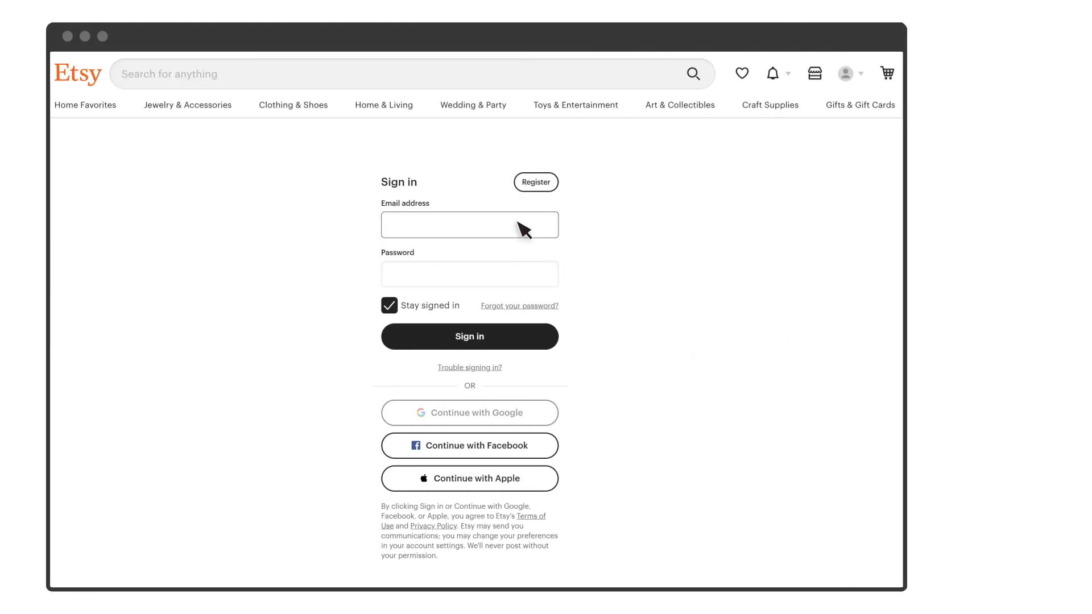
pyautogui.write('craig@sample.com')
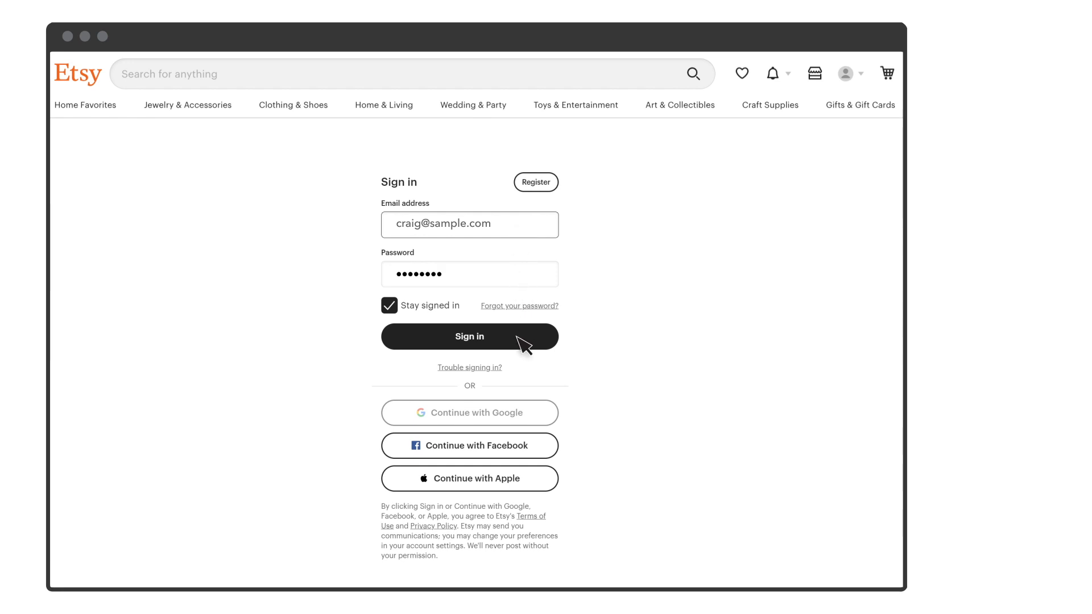
pyautogui.click(469, 337)
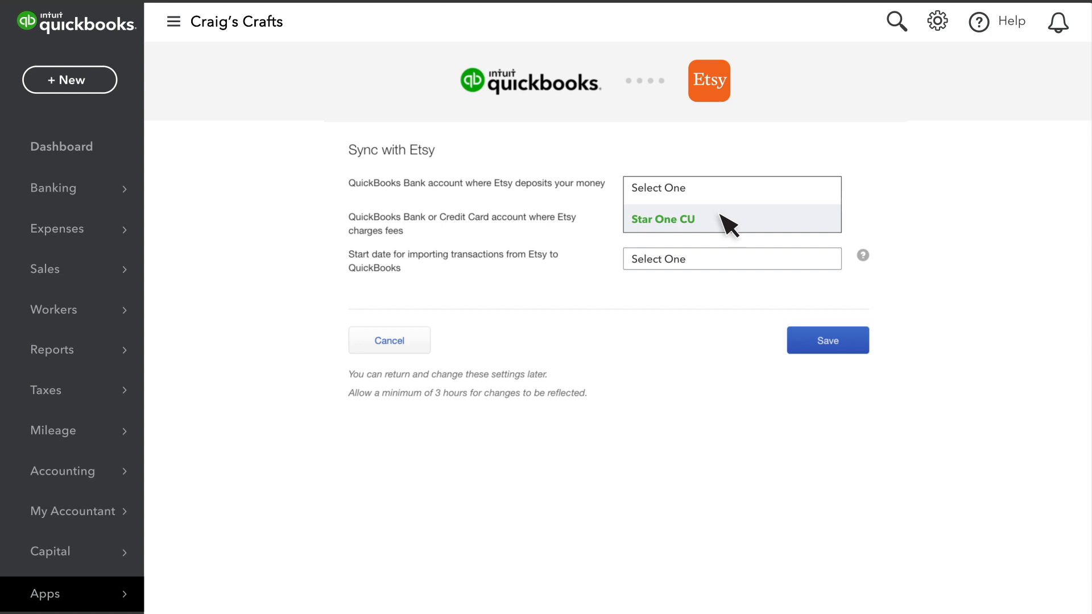
# Step: Map deposits to Star One CU, fees to Citi Mastercard, start 01-November-2020, and save
pyautogui.click(663, 219)
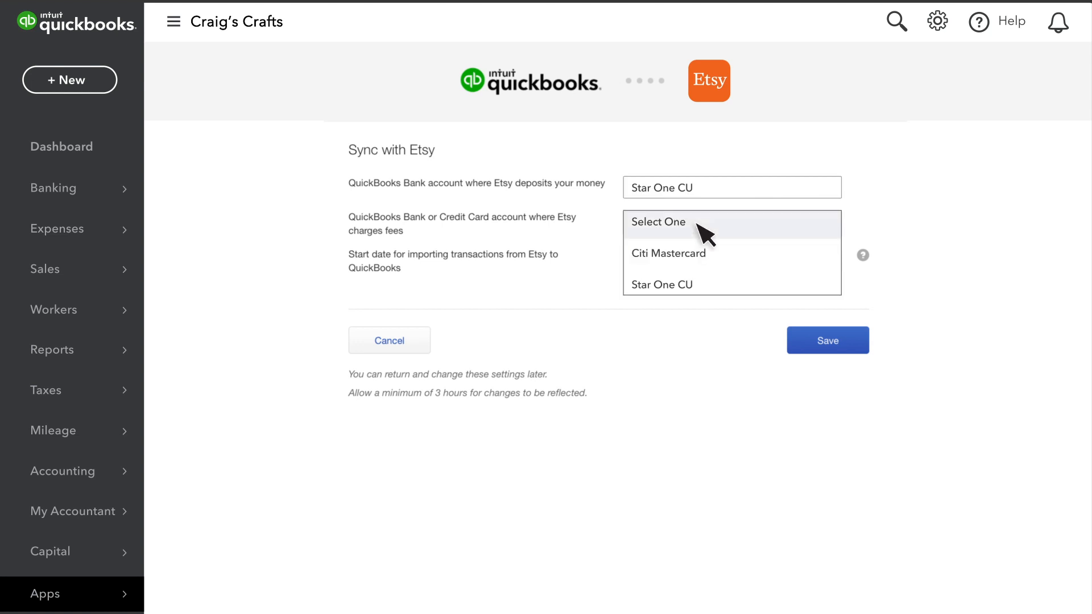
pyautogui.click(668, 254)
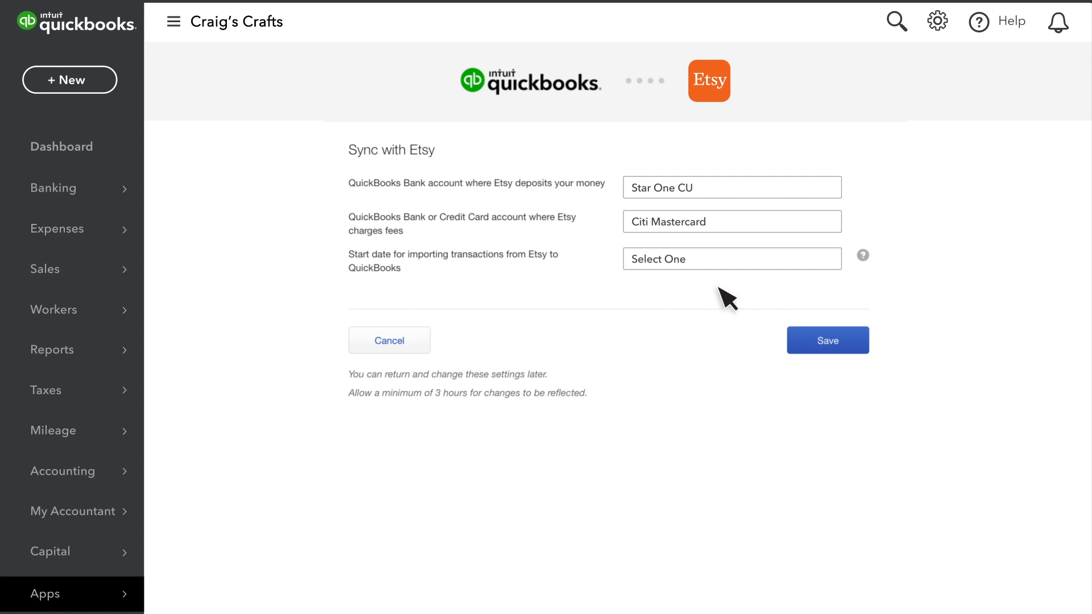
pyautogui.click(732, 259)
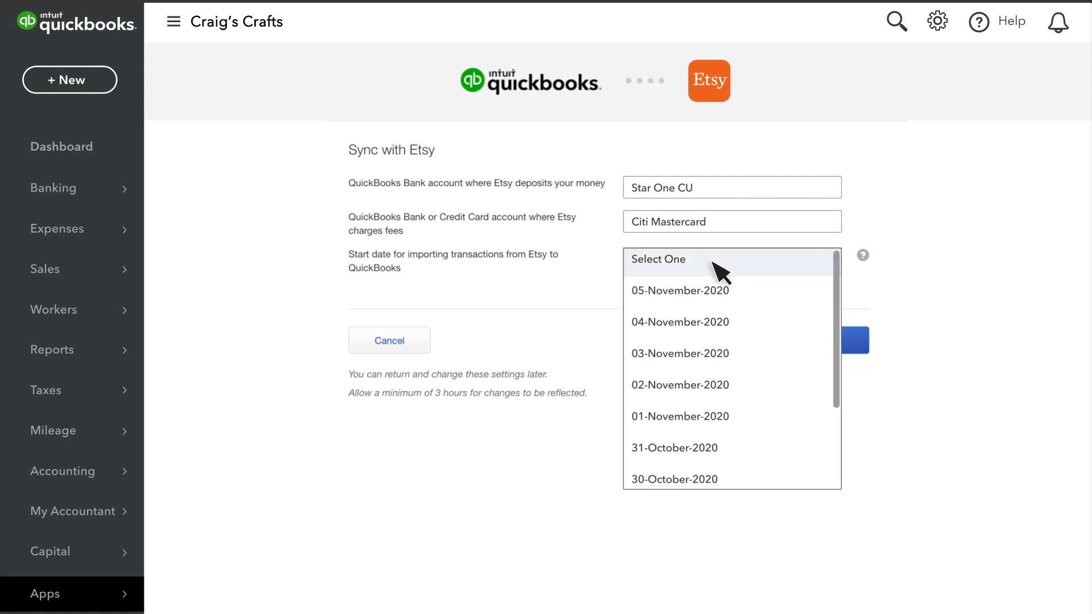
pyautogui.click(680, 416)
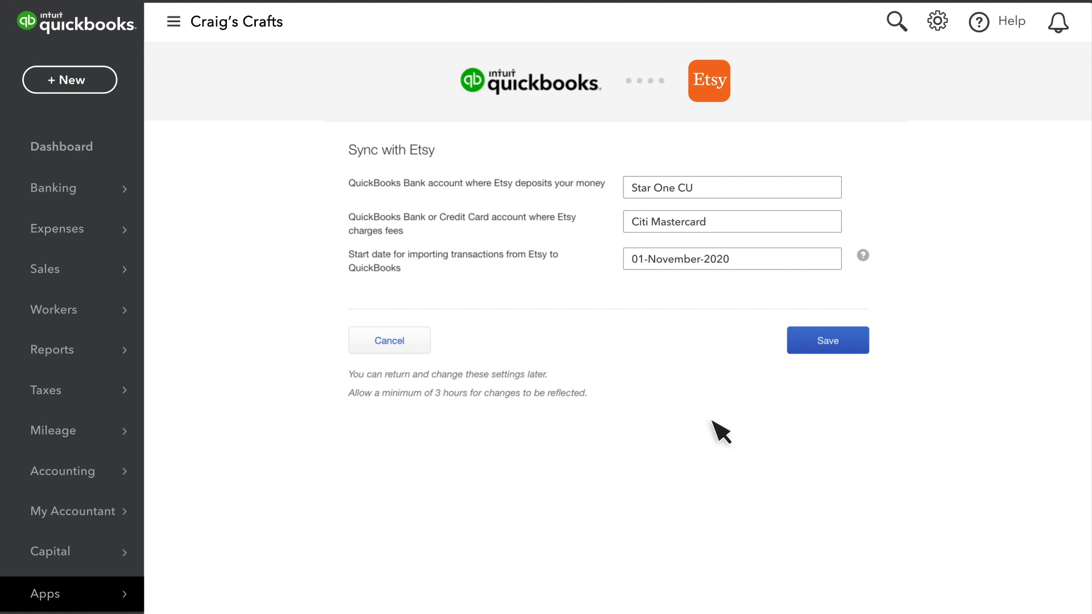
pyautogui.click(827, 340)
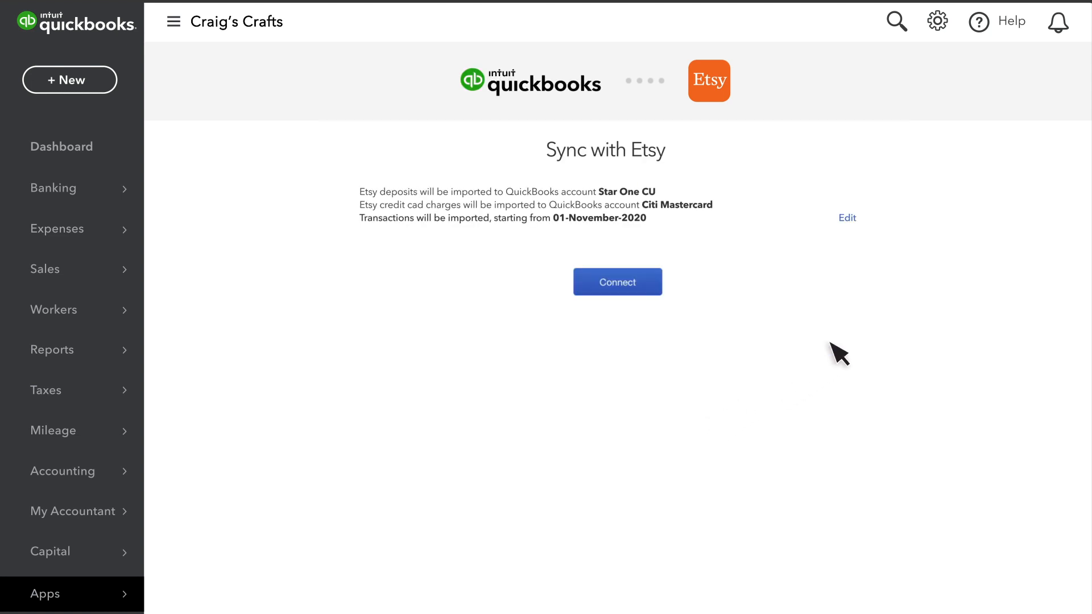
# Step: Confirm the connection on the Sync with Etsy summary to turn on syncing
pyautogui.click(617, 281)
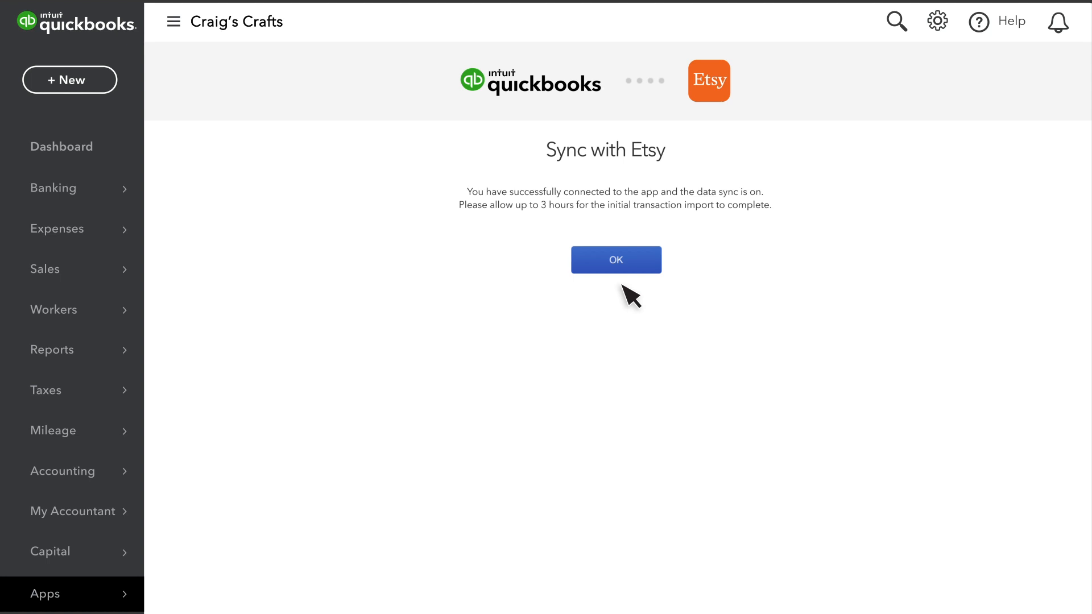
pyautogui.moveTo(295, 408)
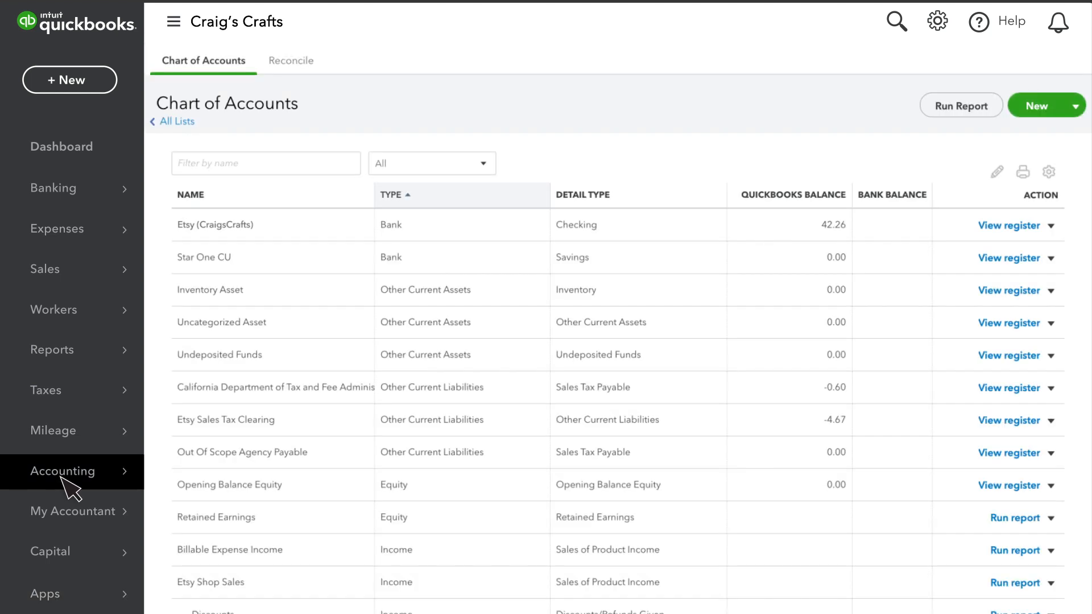
pyautogui.moveTo(73, 472)
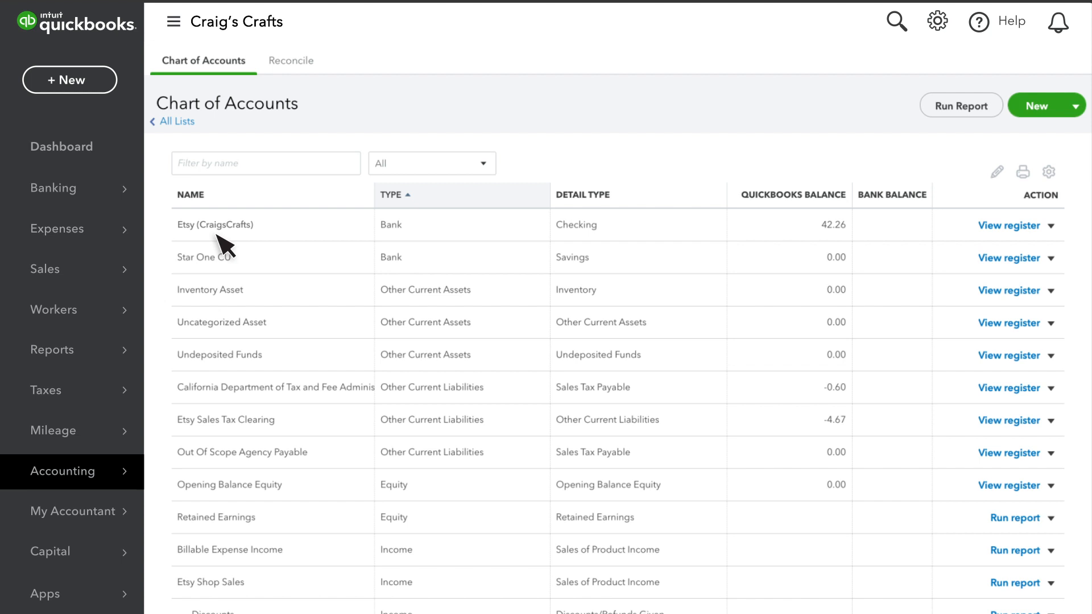
pyautogui.moveTo(260, 246)
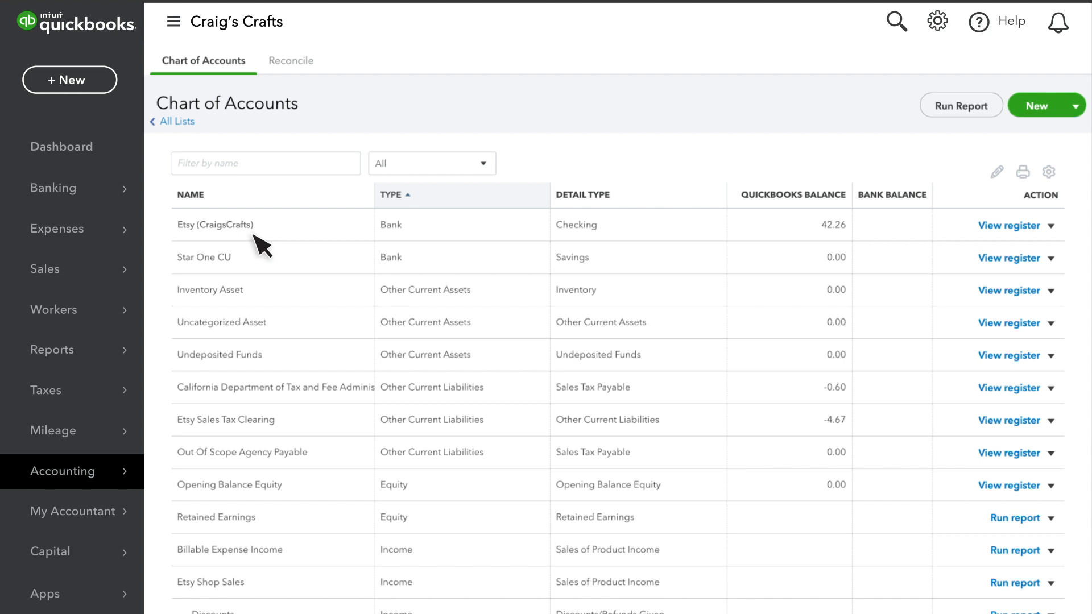
pyautogui.moveTo(1006, 241)
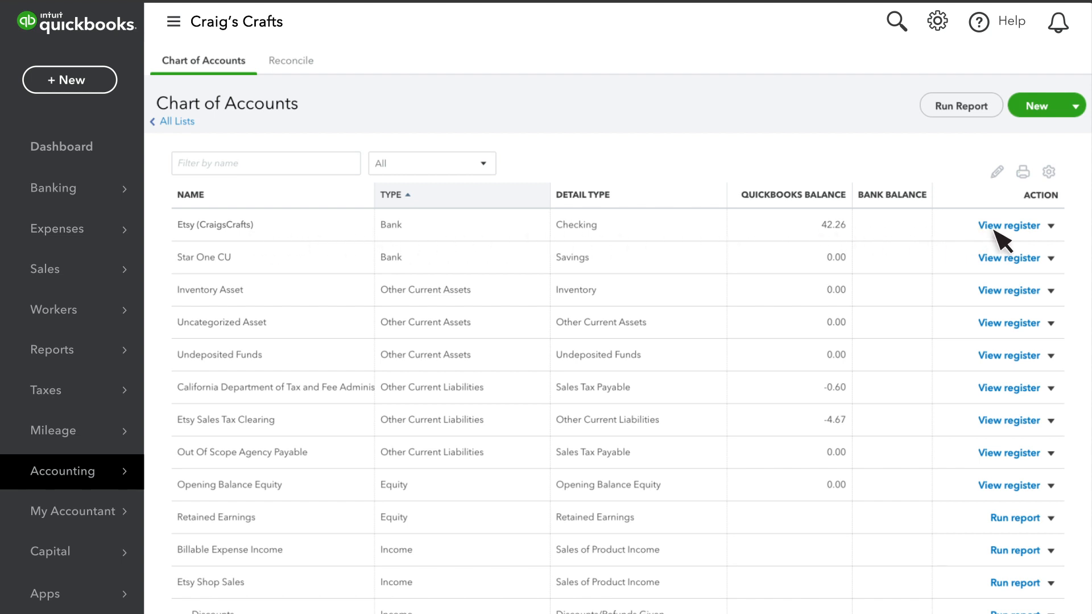
# Step: Open the Etsy (CraigsCrafts) register from the Chart of Accounts
pyautogui.click(1008, 225)
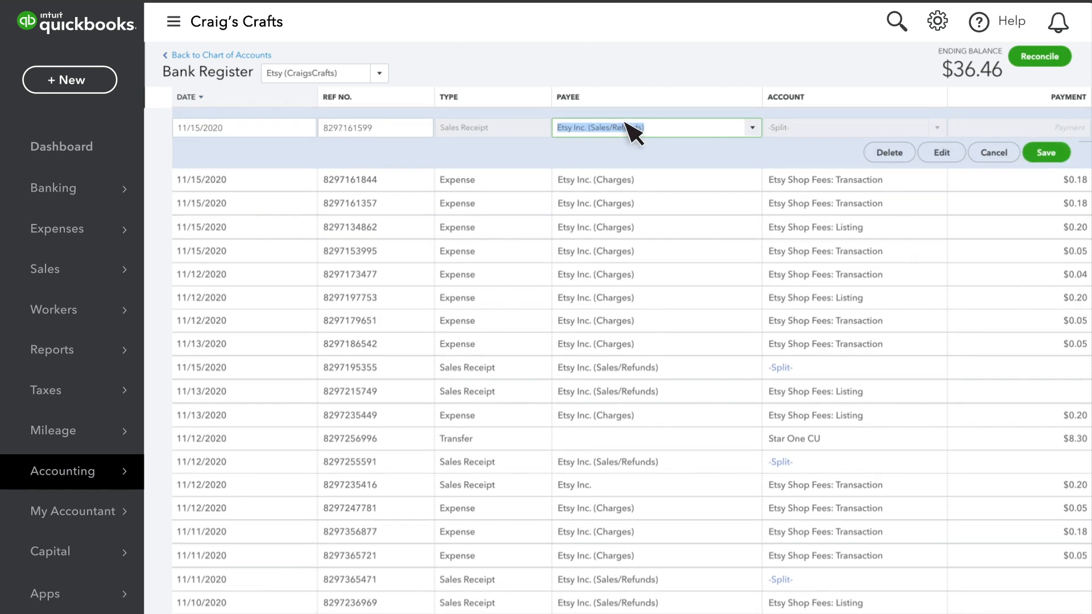
# Step: Inspect the Etsy transfer to Star One CU, then view the Banking feed
pyautogui.click(1046, 152)
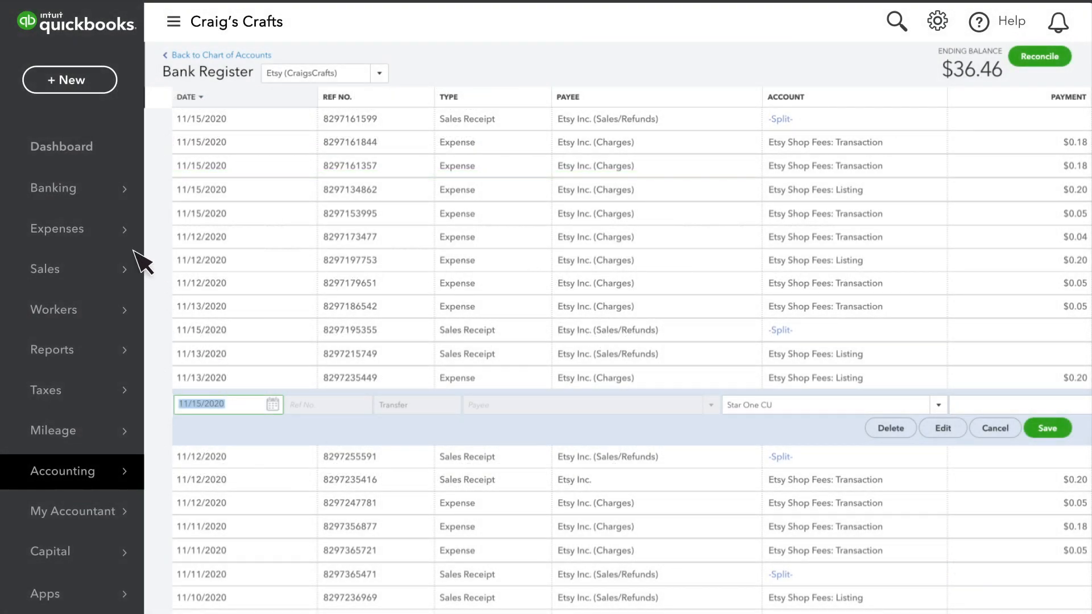
pyautogui.click(53, 188)
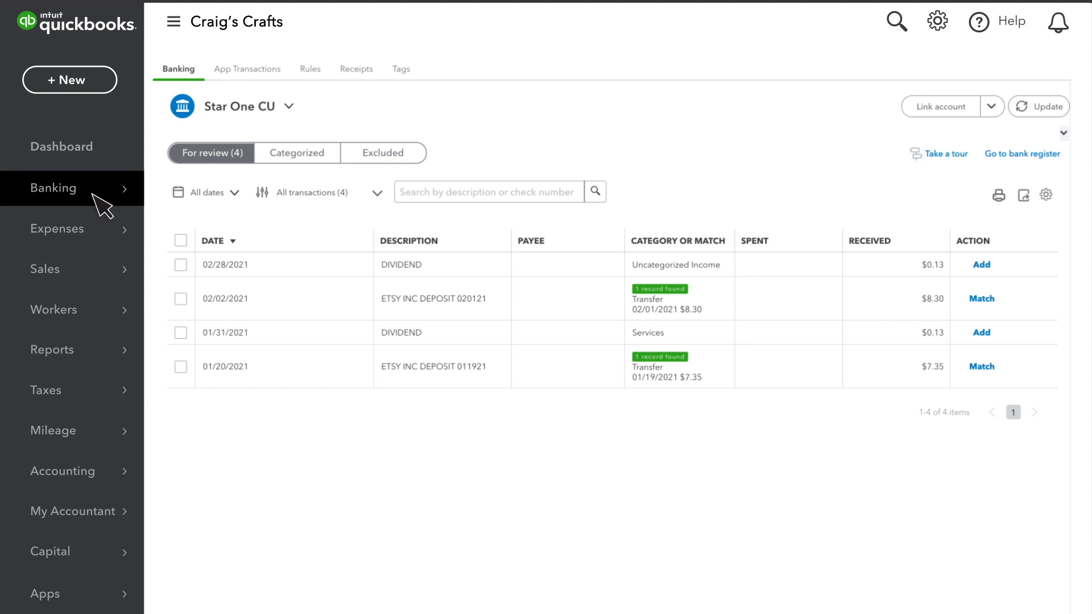